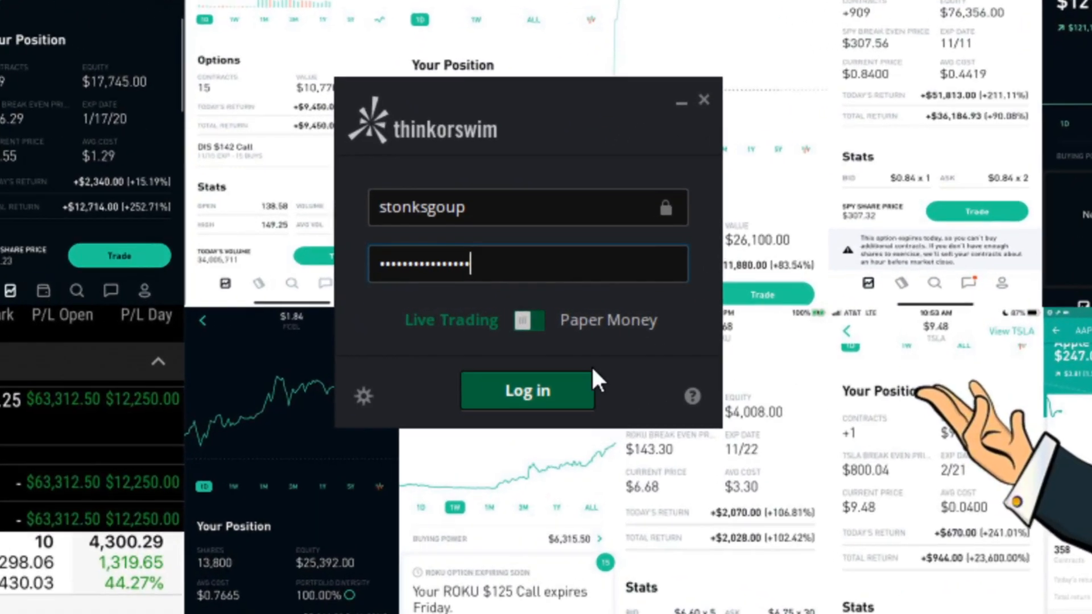
# - Log in to the live trading account with the entered credentials
pyautogui.click(526, 391)
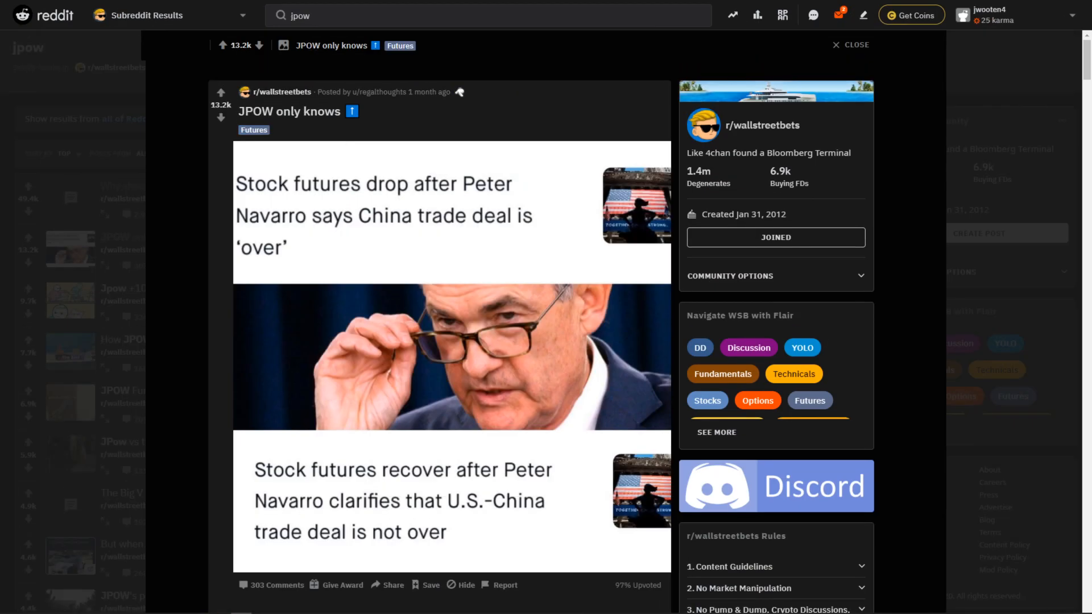
pyautogui.scroll(-3)
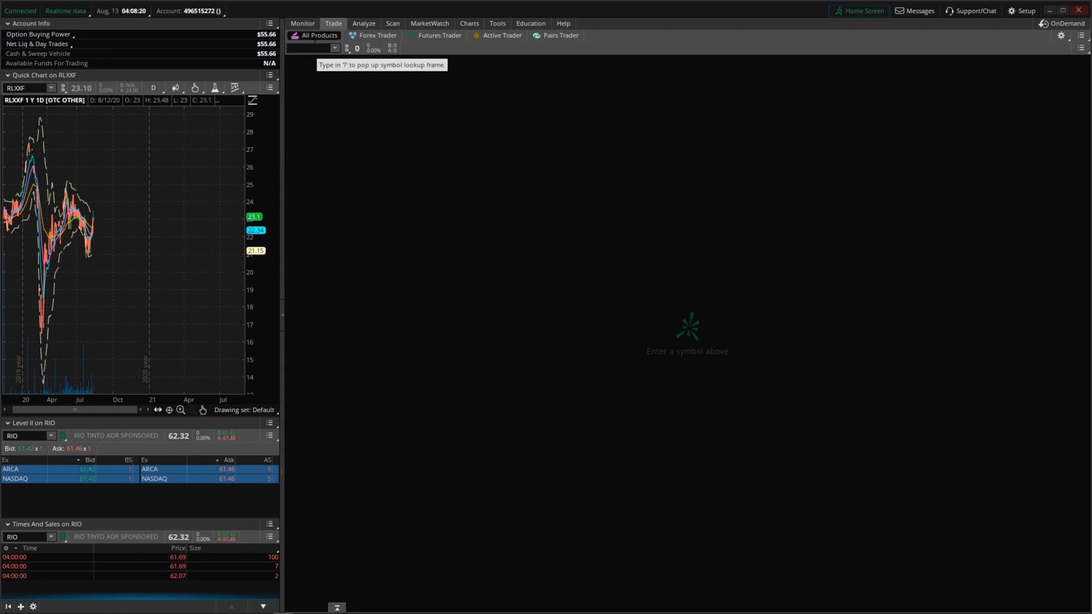
# - Load the SPY option chain on the All Products trade tab
pyautogui.click(309, 47)
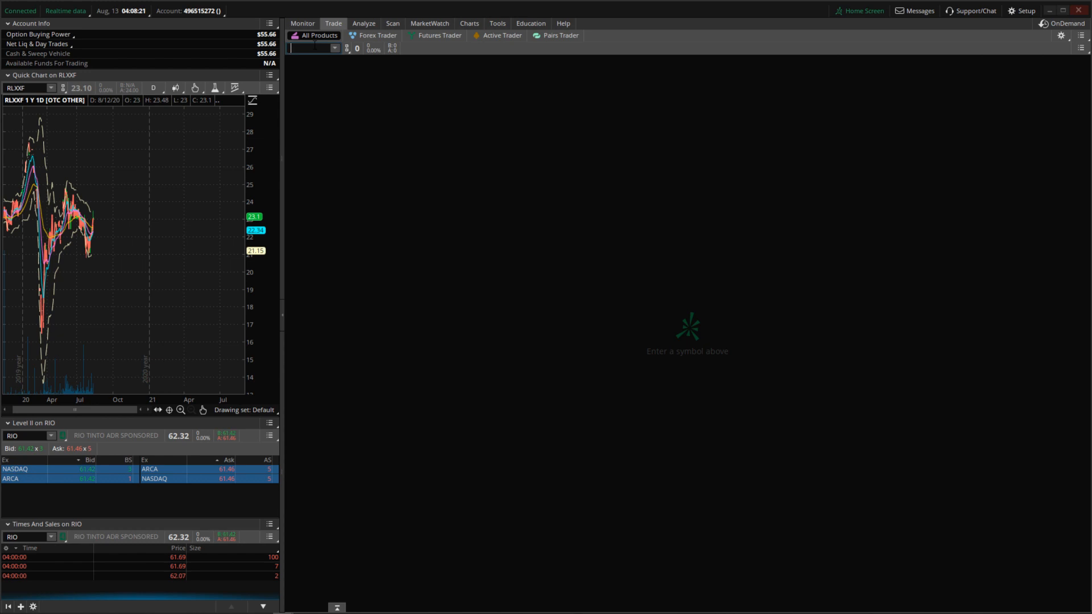
pyautogui.write('SPY')
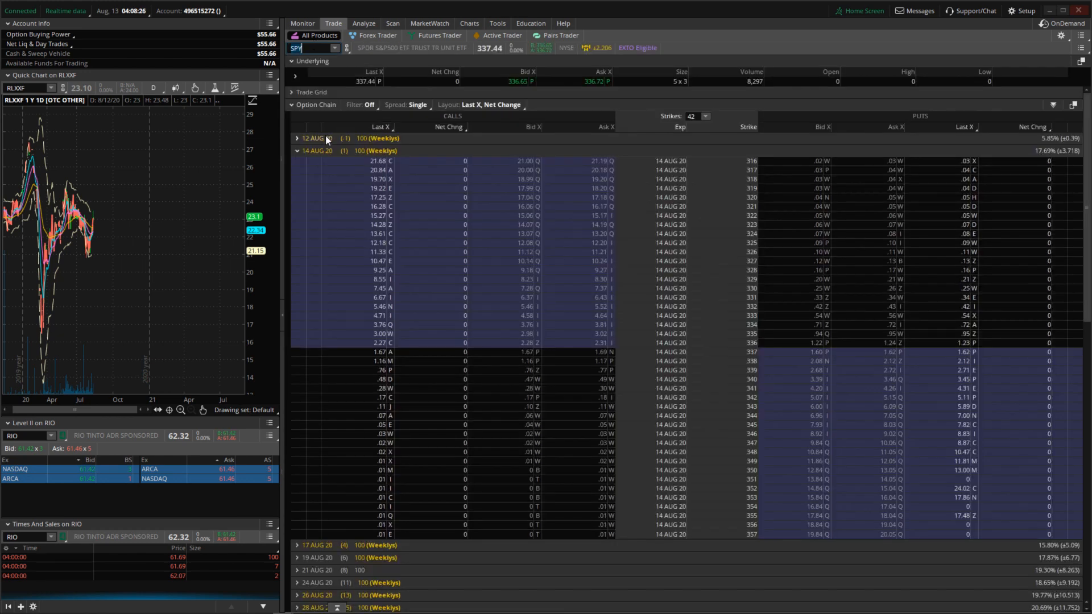
# - Collapse the expanded series, including 14 AUG 20 weeklys, to show only expiration dates
pyautogui.click(297, 138)
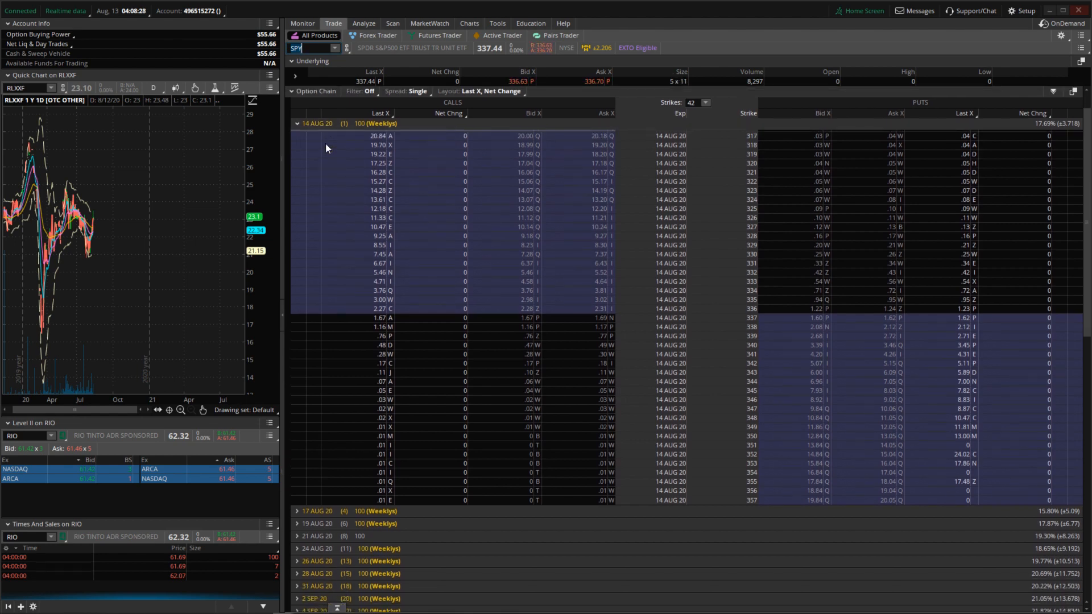
pyautogui.click(297, 123)
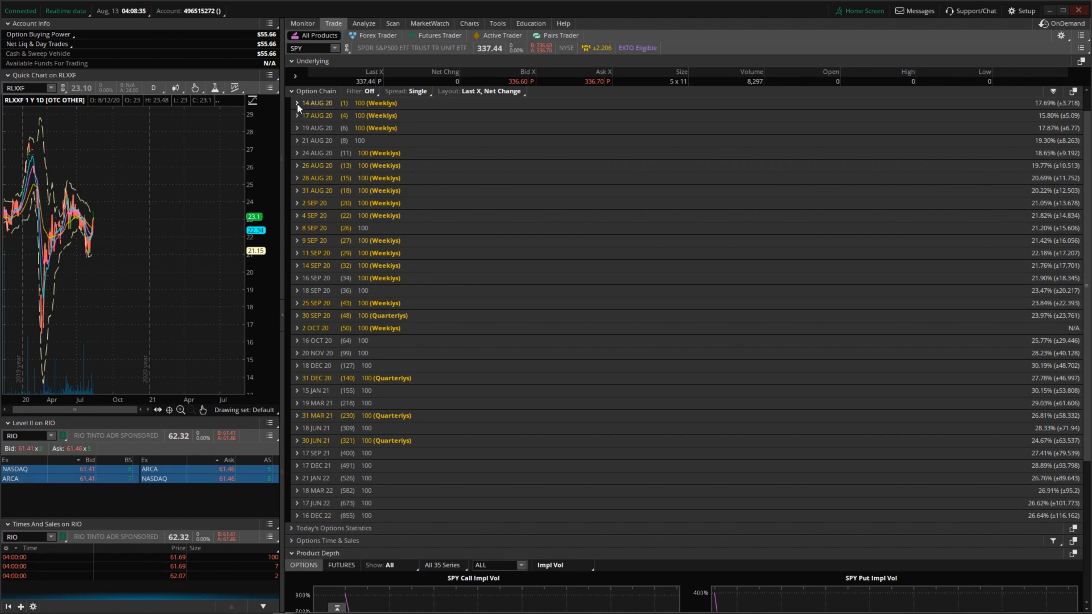
# - Expand the 14 AUG 20 weekly series to show strikes 316 to 357
pyautogui.click(298, 102)
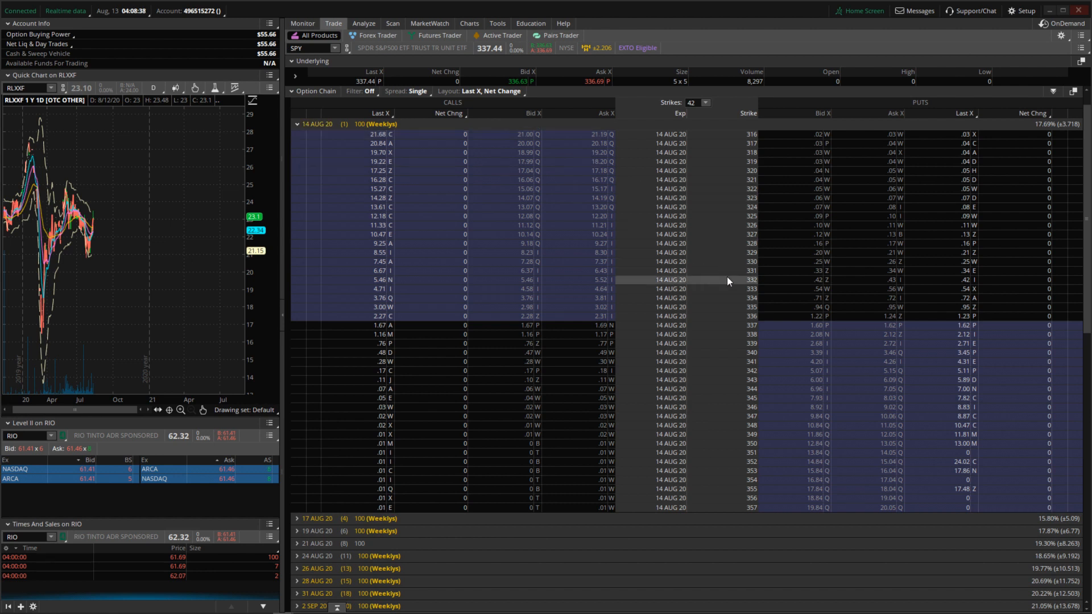
pyautogui.moveTo(720, 157)
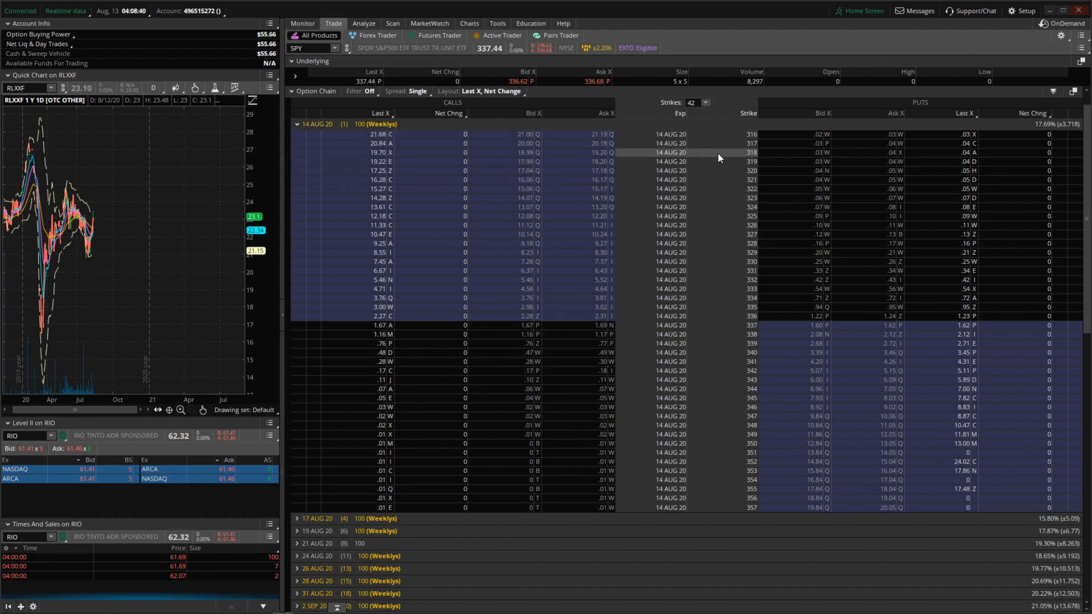
pyautogui.moveTo(731, 452)
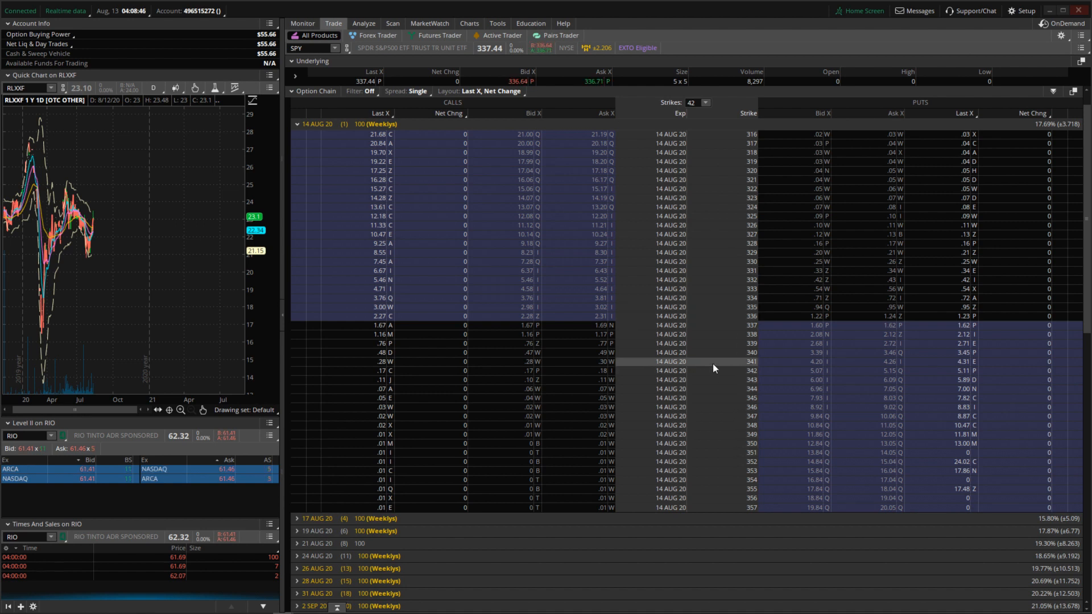
pyautogui.moveTo(632, 334)
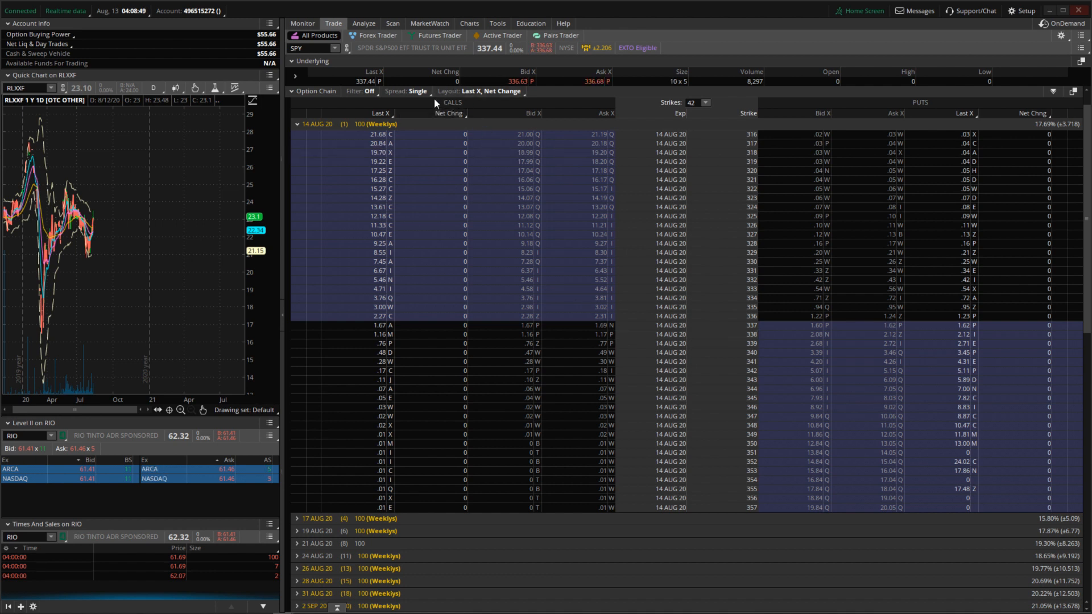
pyautogui.moveTo(600, 328)
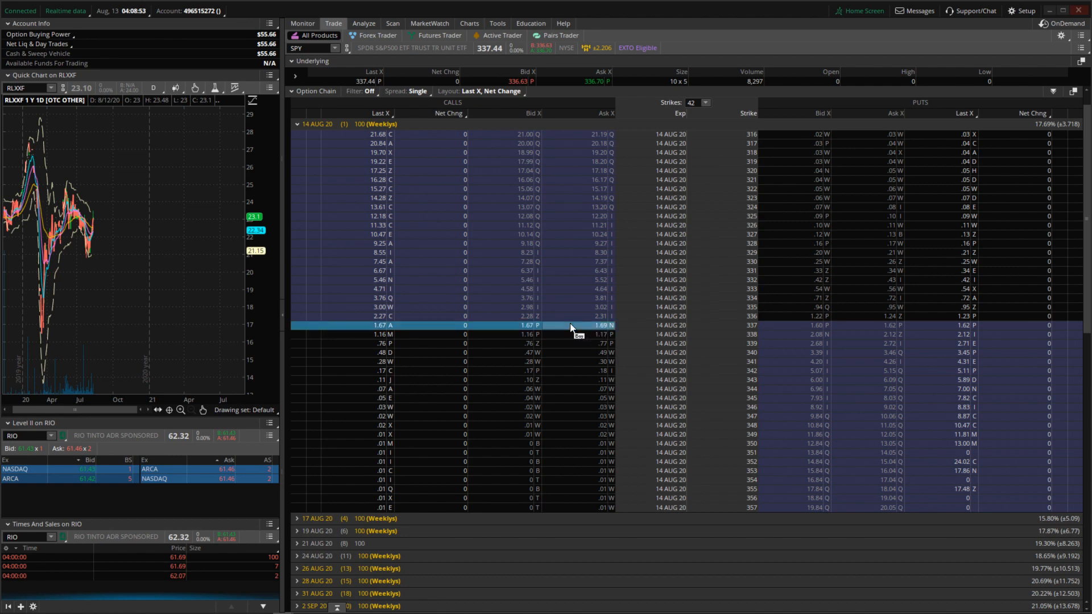
# - Buy 10 SPY 14 AUG 20 337 calls at 1.69 limit, confirming and sending
pyautogui.click(601, 326)
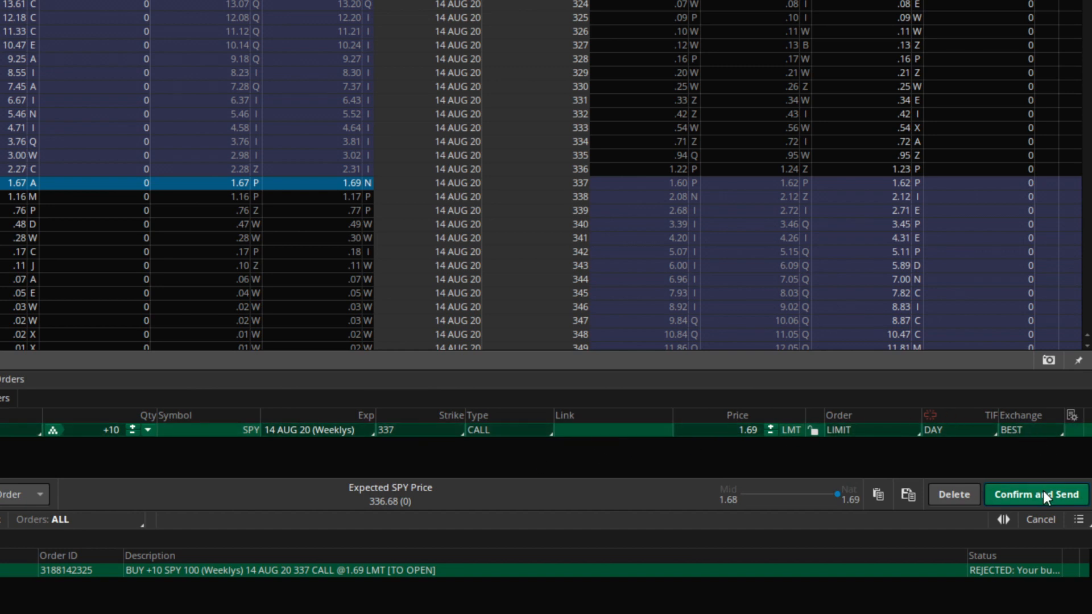
pyautogui.click(1035, 494)
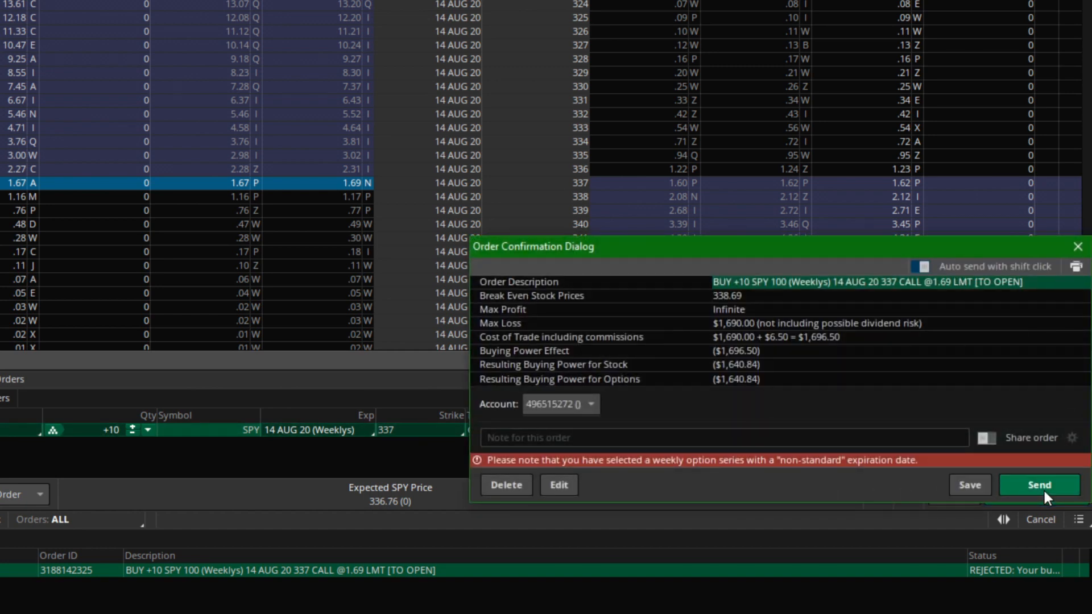
pyautogui.click(1039, 484)
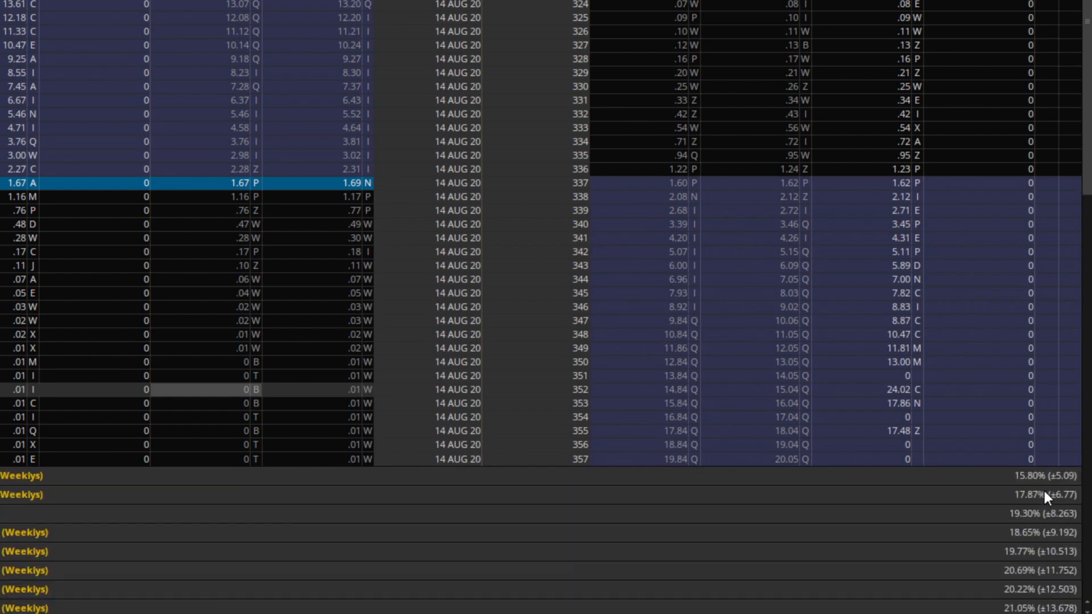